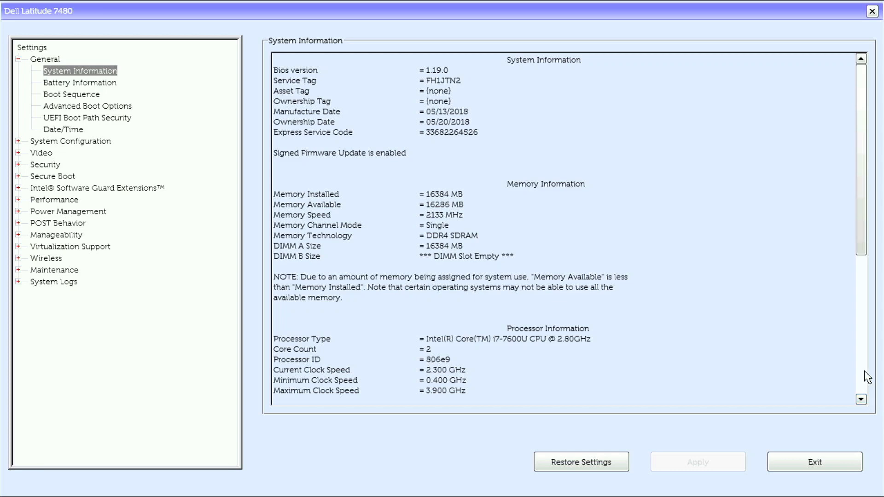
# Scroll System Information, then review the Battery Information and Boot Sequence pages.
pyautogui.scroll(-3)
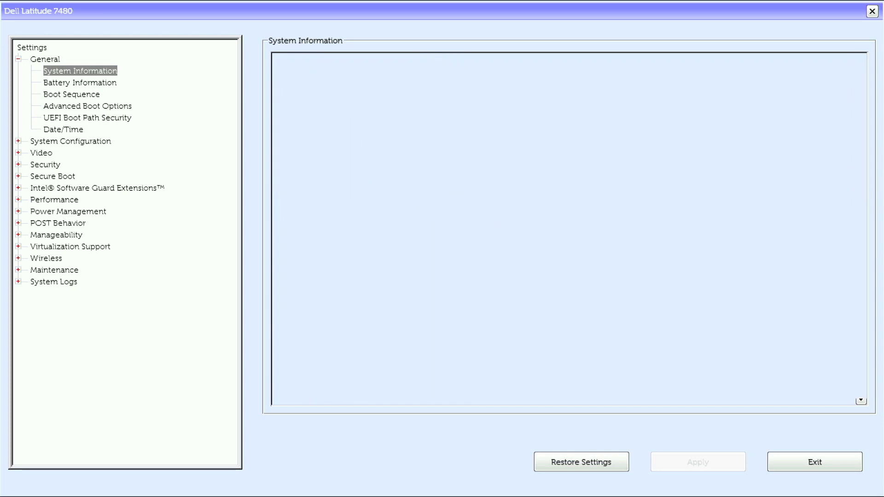
pyautogui.click(80, 71)
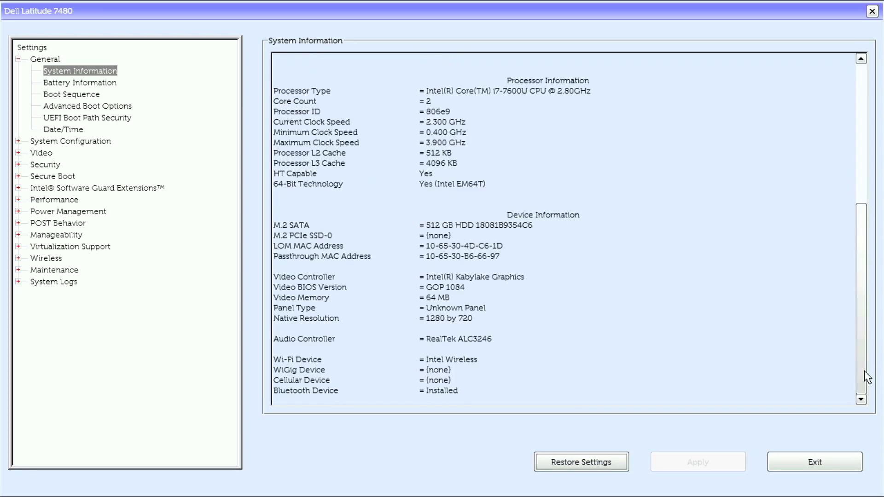
pyautogui.click(74, 83)
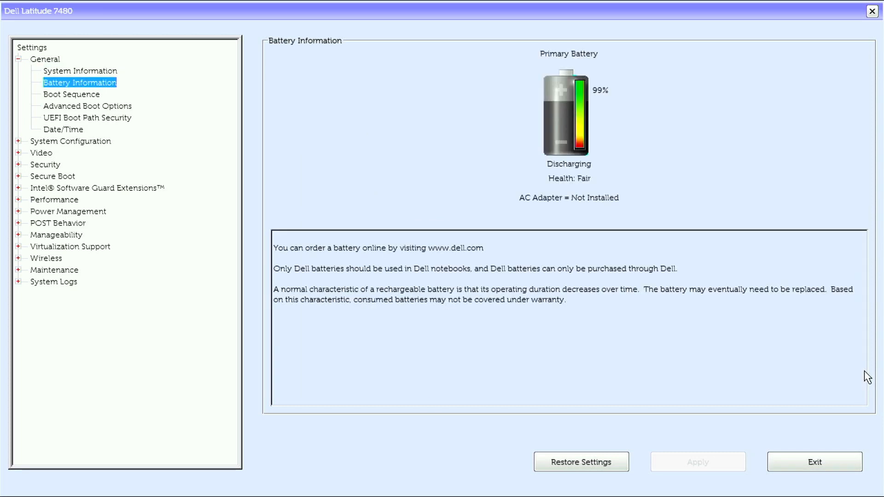
pyautogui.click(68, 95)
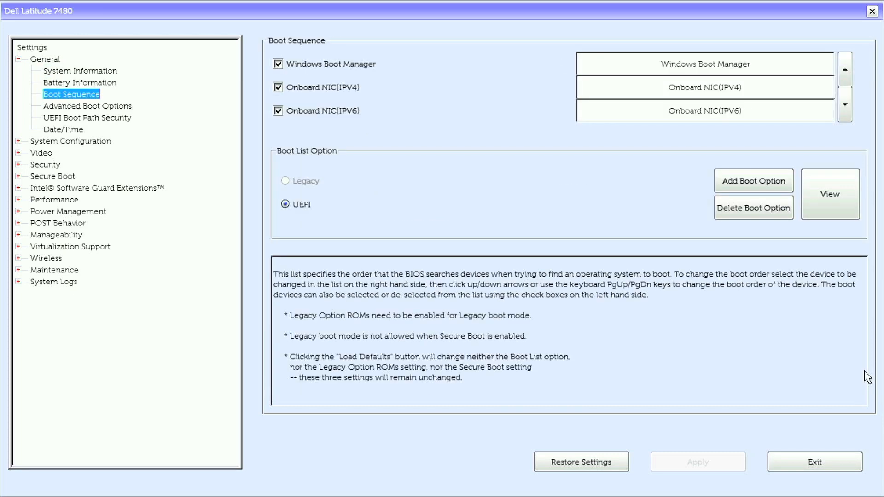
# Review Advanced Boot Options, UEFI Boot Path Security and Date/Time, then expand System Configuration.
pyautogui.click(72, 105)
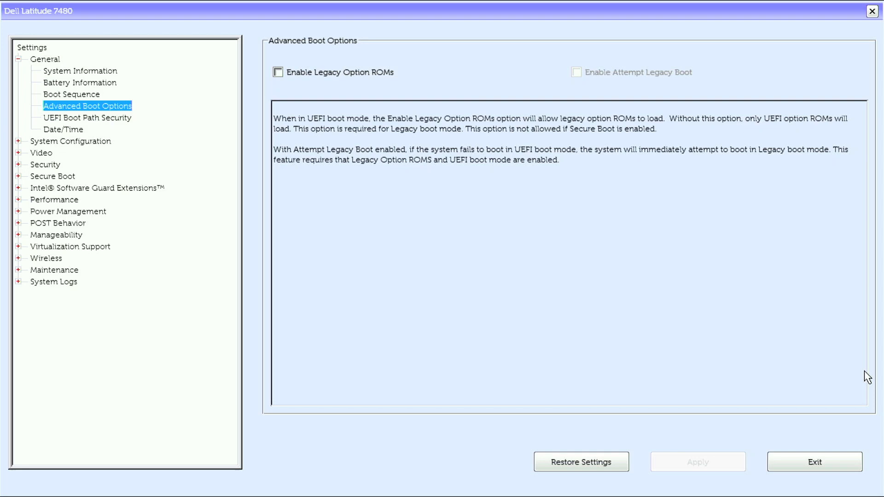
pyautogui.click(80, 117)
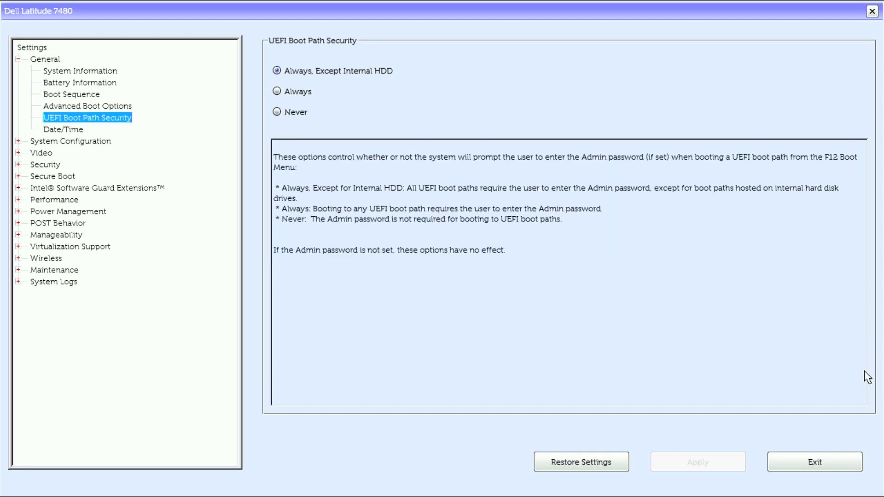
pyautogui.click(51, 129)
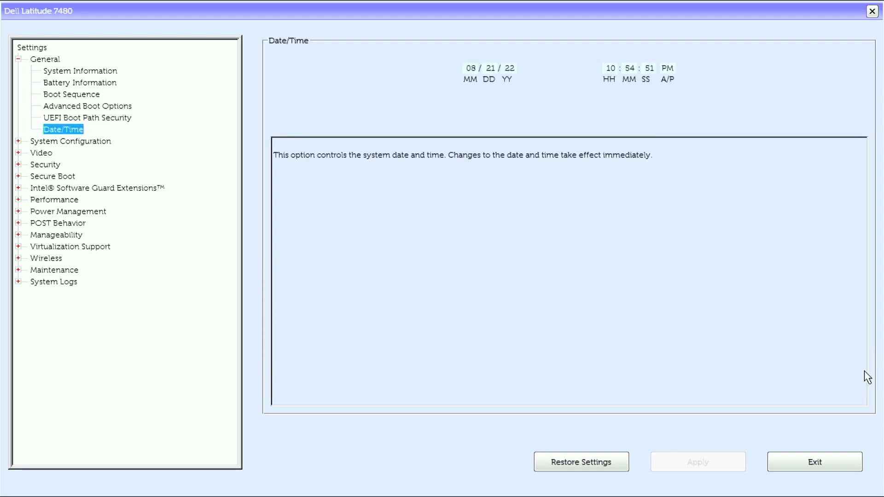
pyautogui.click(69, 141)
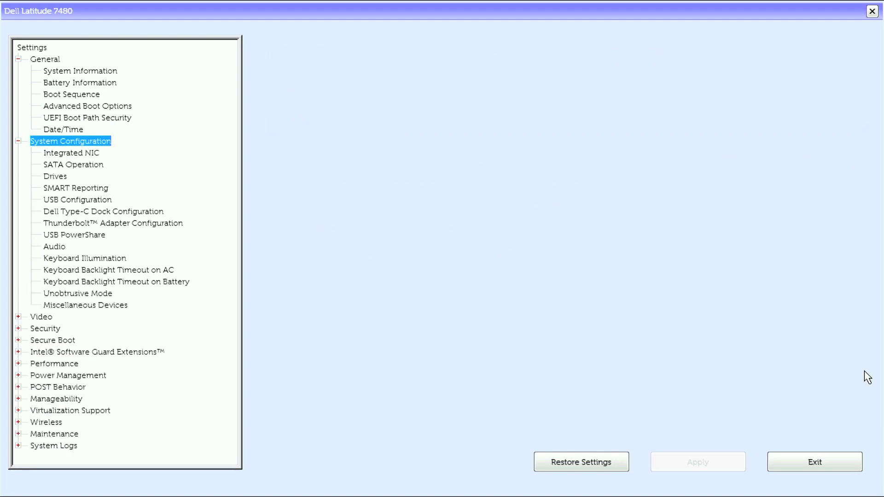
# Review SATA Operation, SMART Reporting, USB, Type-C Dock and Thunderbolt Adapter configuration pages.
pyautogui.click(65, 165)
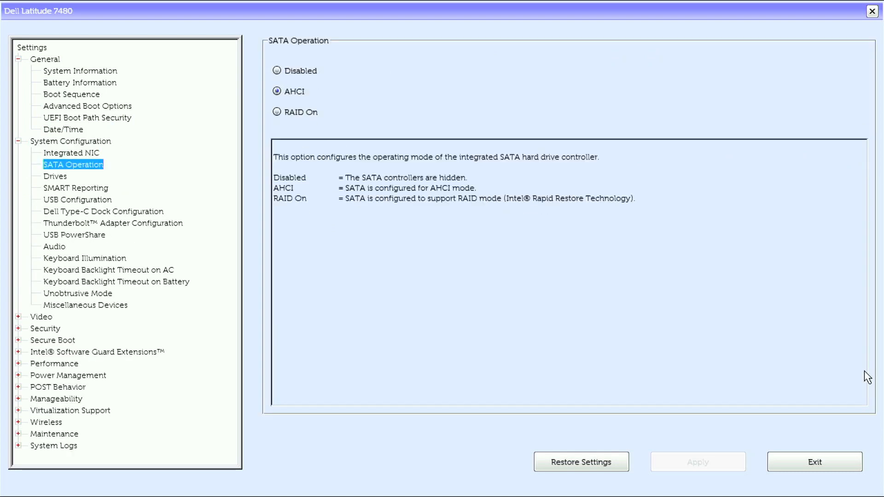
pyautogui.click(70, 188)
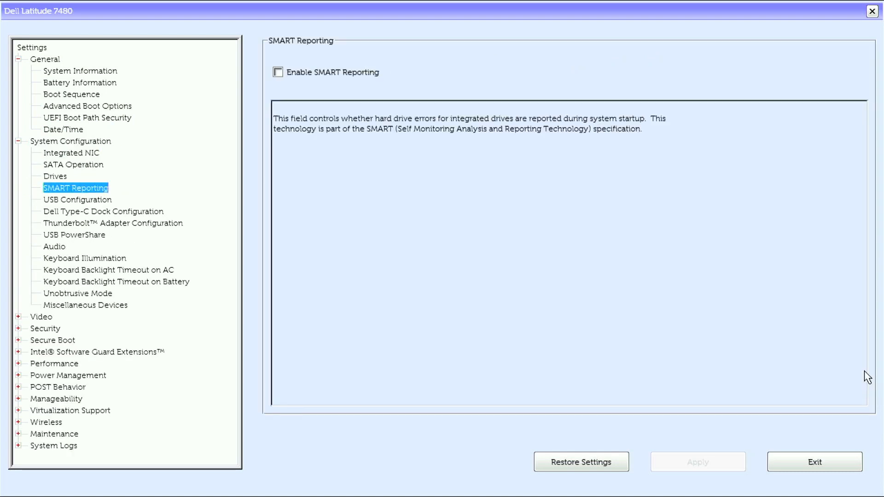
pyautogui.click(63, 199)
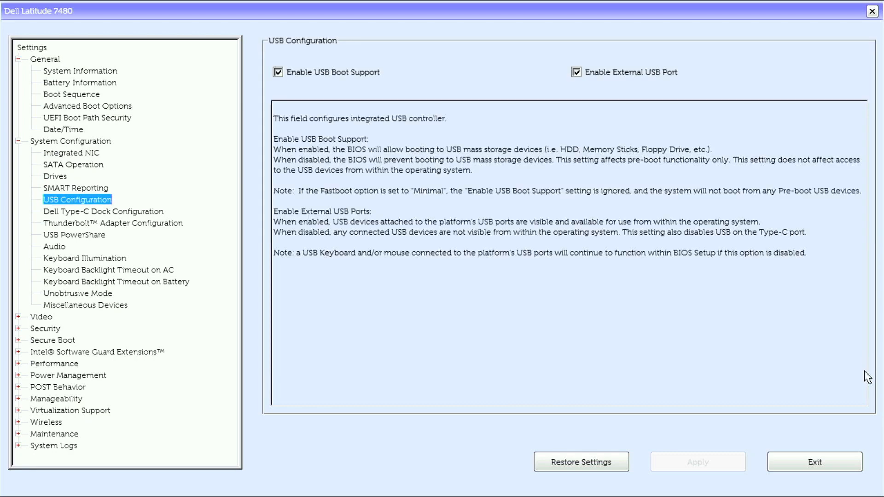
pyautogui.click(102, 211)
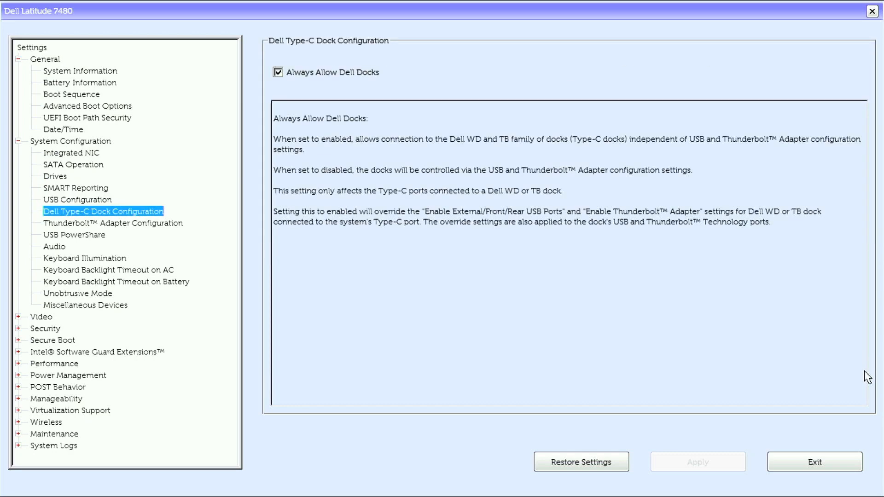
pyautogui.click(113, 224)
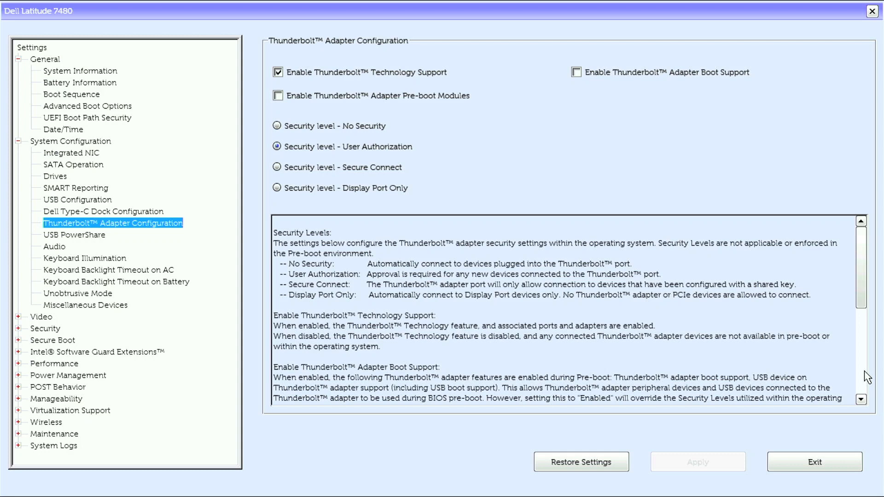
# Review Keyboard Illumination, backlight timeouts on AC and battery, and Miscellaneous Devices.
pyautogui.click(81, 258)
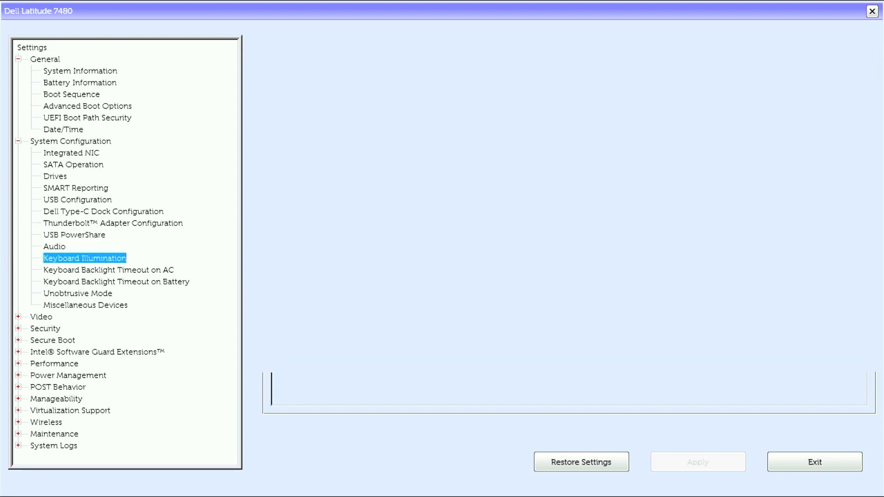
pyautogui.click(108, 269)
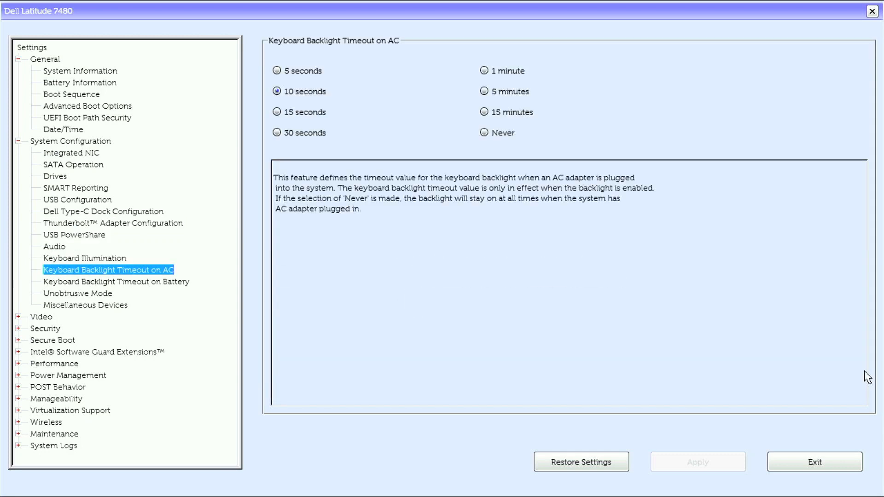
pyautogui.click(116, 282)
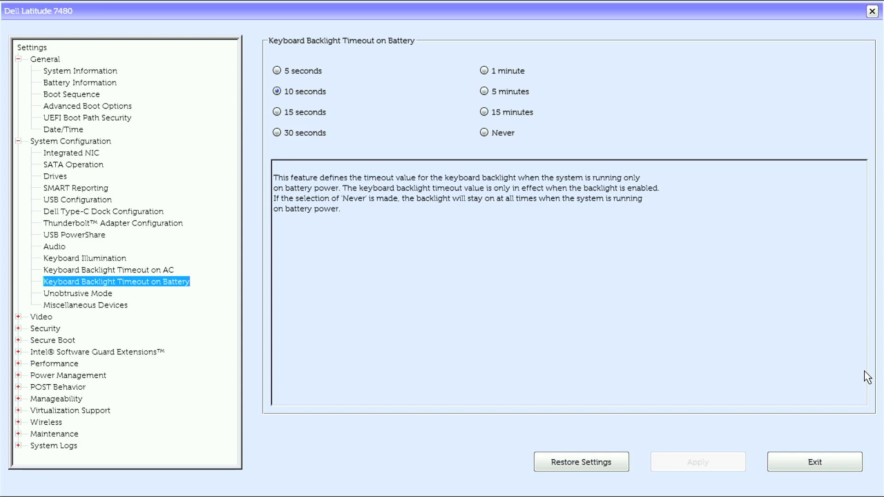
pyautogui.click(84, 305)
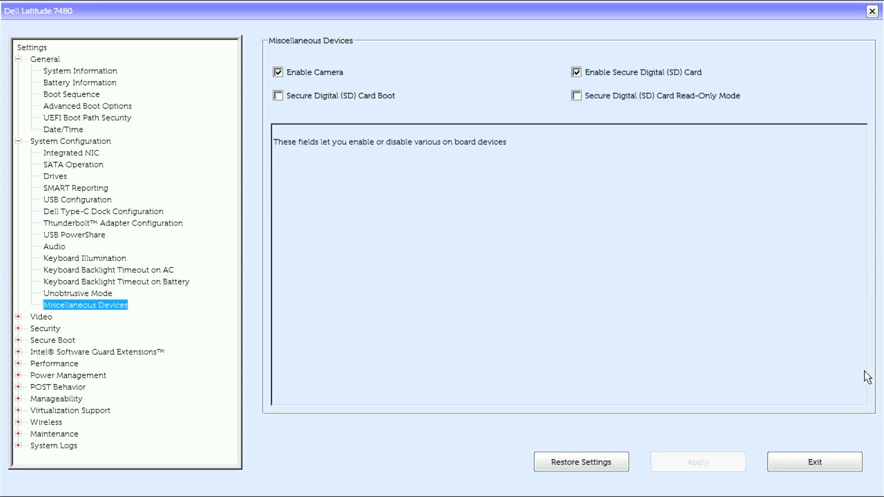
# Expand Video and Security, then review Admin, M.2 SATA SSD-2 and Strong Password pages.
pyautogui.click(18, 317)
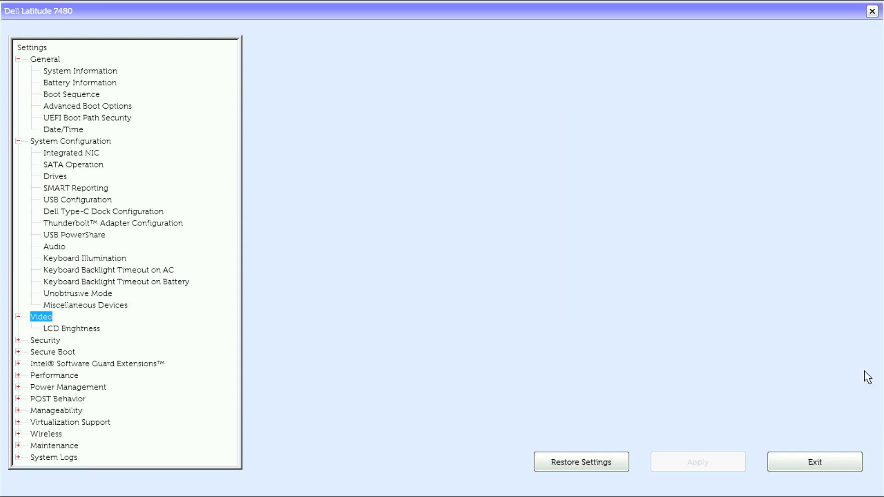
pyautogui.click(19, 340)
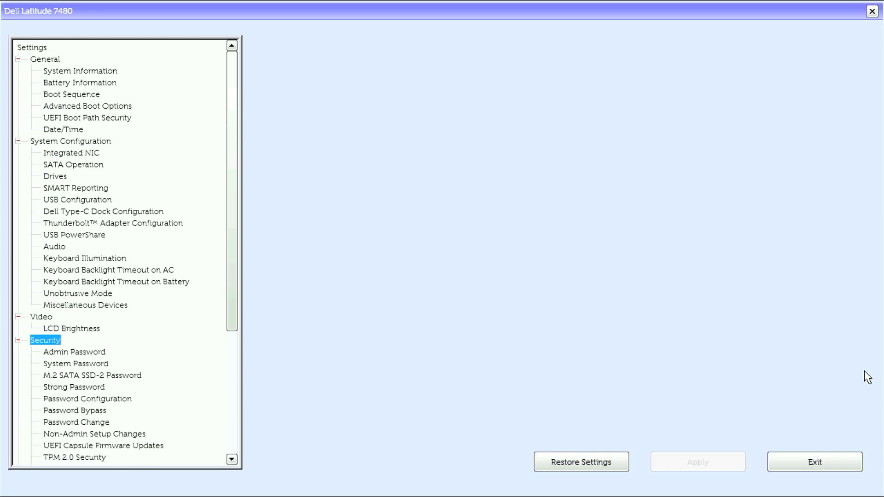
pyautogui.click(72, 352)
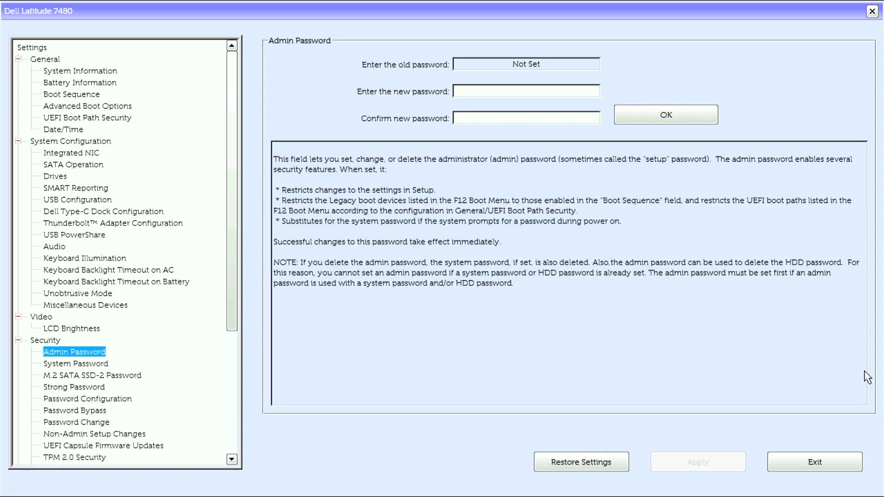
pyautogui.click(91, 375)
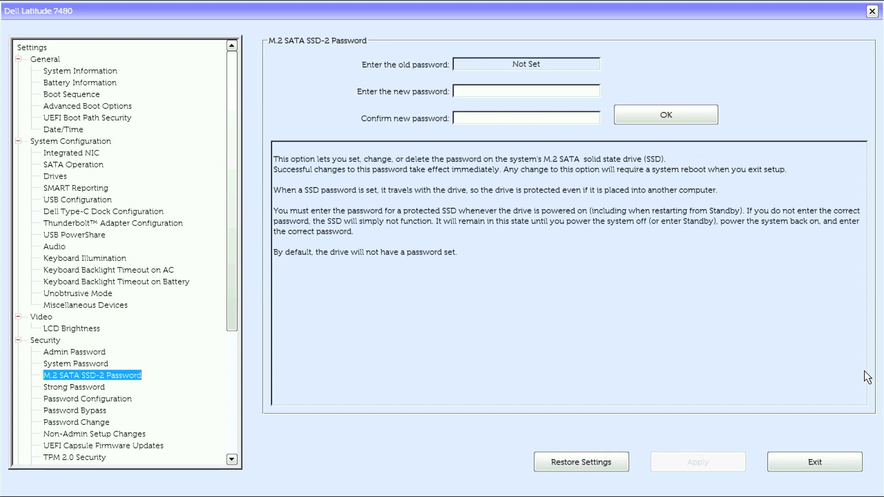
pyautogui.click(73, 387)
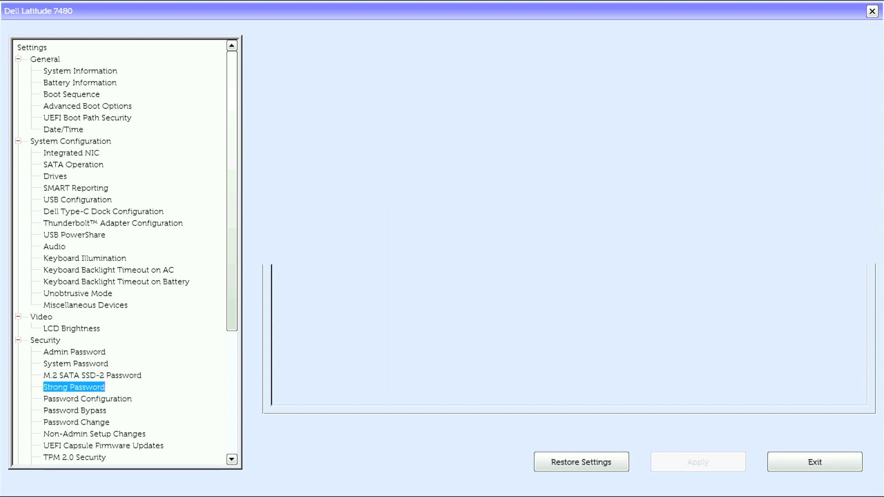
# Review Password Configuration, Password Bypass, Non-Admin Setup Changes, UEFI Capsule and TPM 2.0 Security.
pyautogui.click(87, 399)
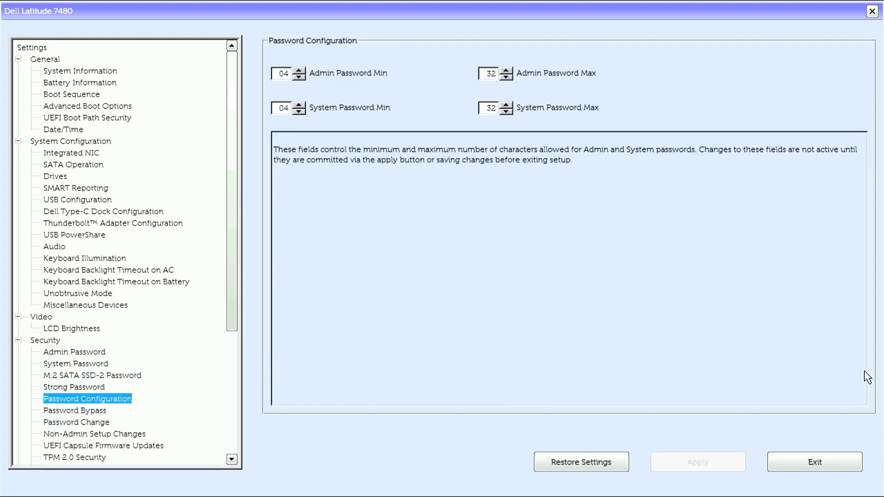
pyautogui.click(66, 411)
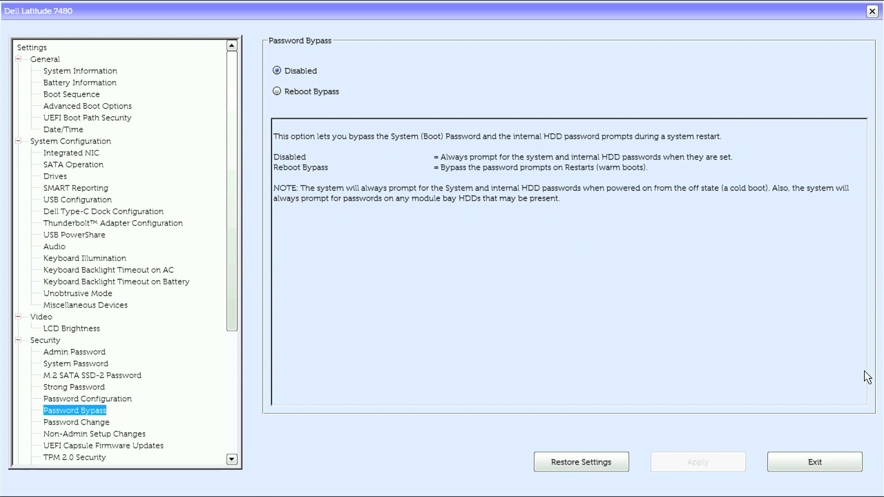
pyautogui.click(84, 434)
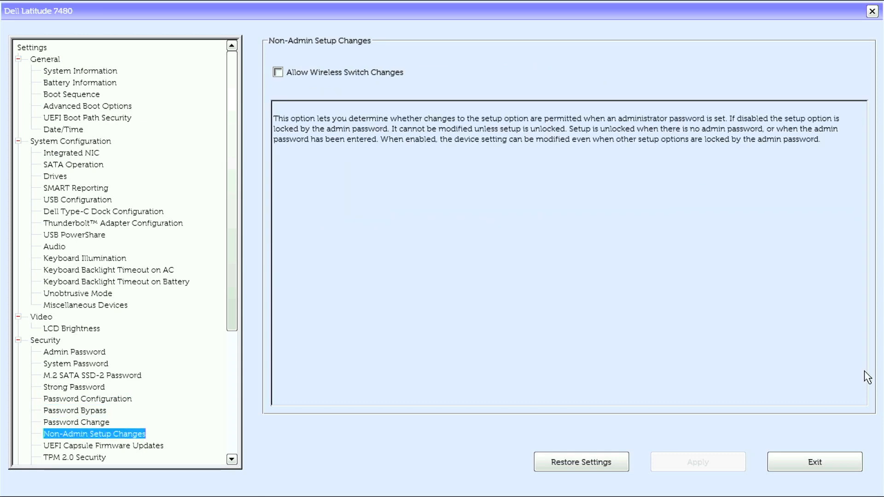
pyautogui.click(84, 446)
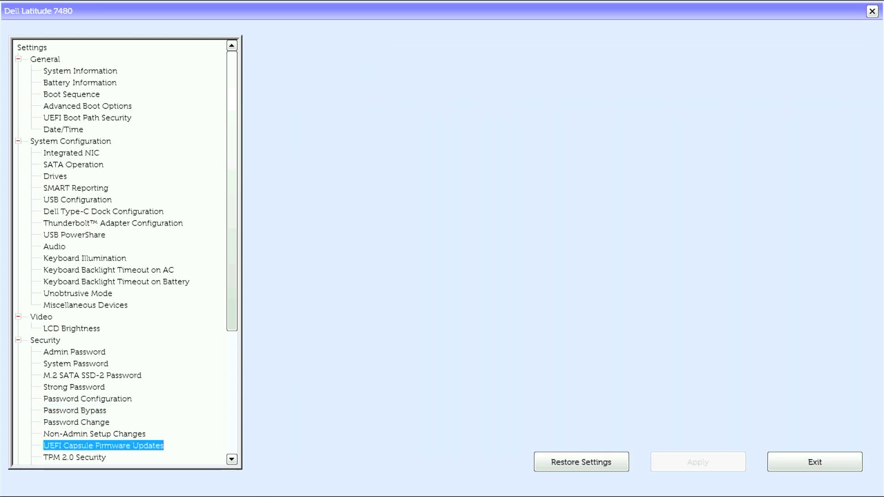
pyautogui.click(96, 447)
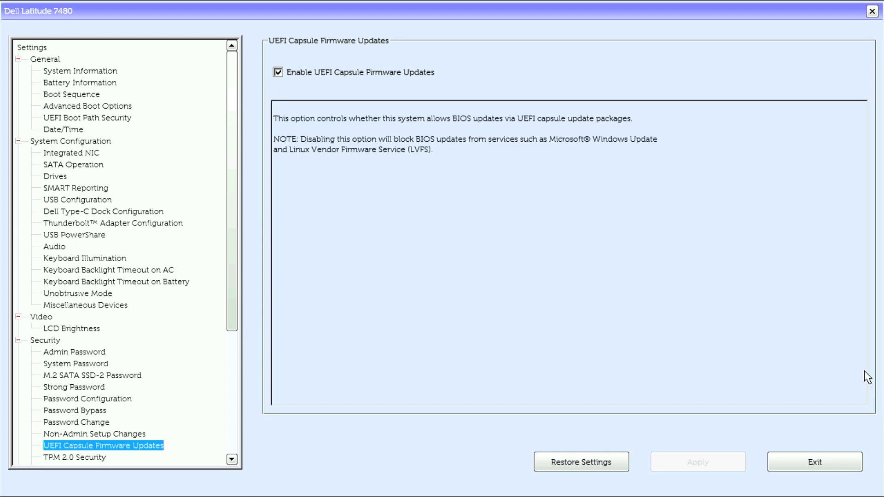
pyautogui.click(61, 458)
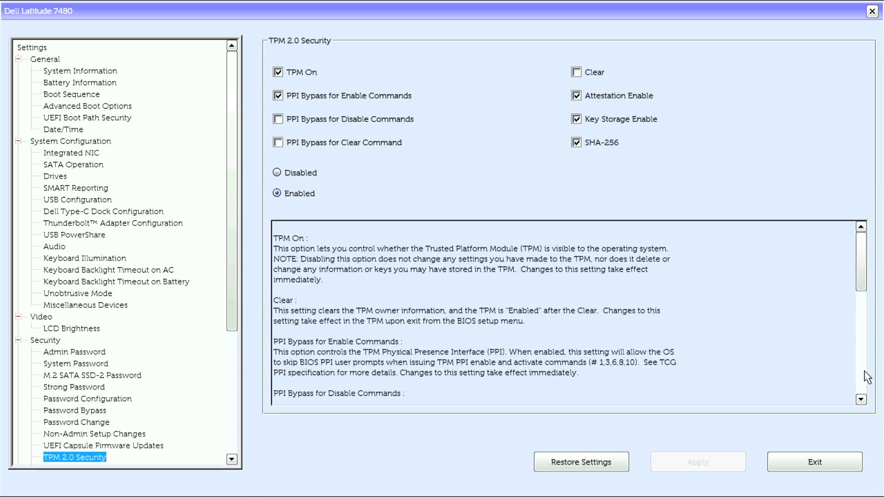
pyautogui.click(56, 472)
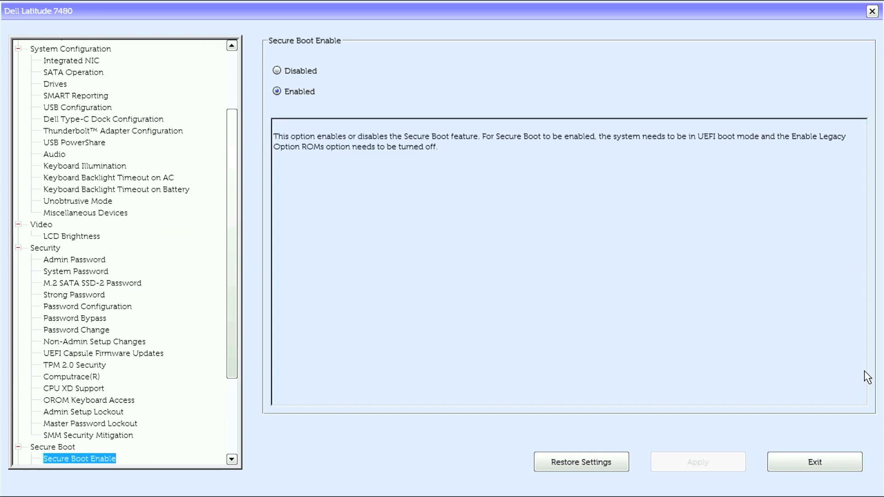
# Expand Software Guard Extensions and review C-States Control and Intel TurboBoost pages.
pyautogui.click(73, 471)
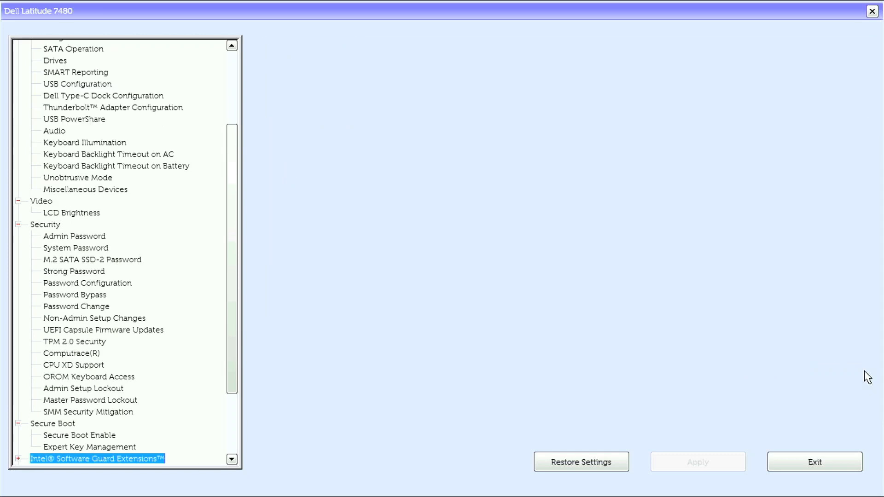
pyautogui.click(19, 469)
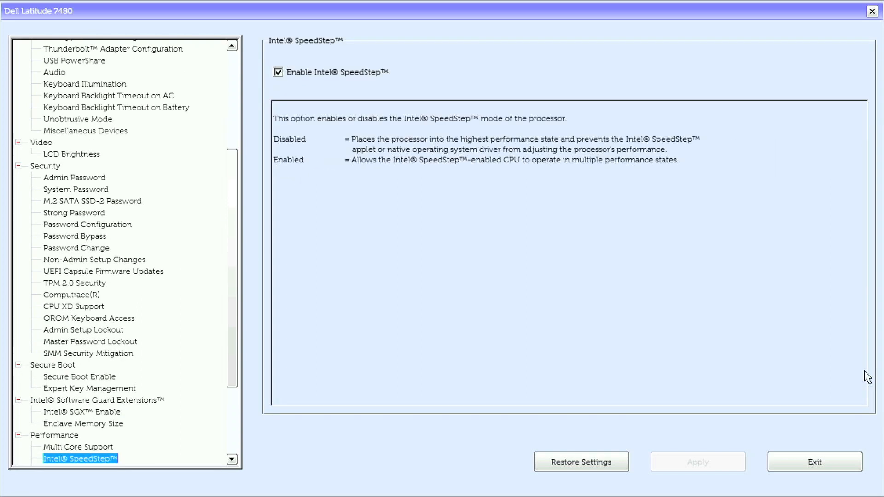
pyautogui.click(70, 459)
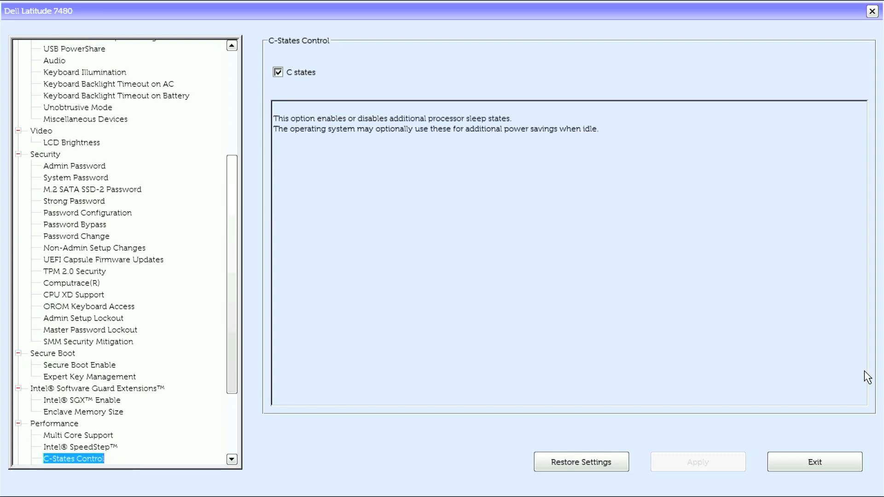
pyautogui.click(67, 468)
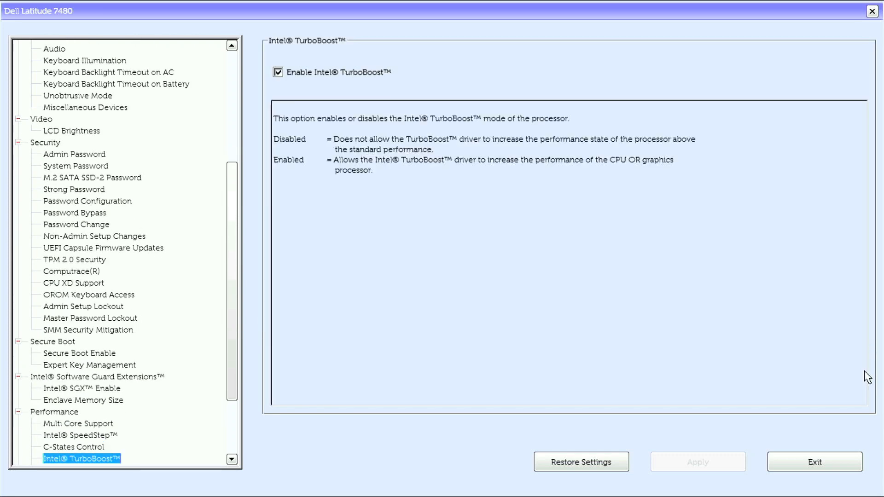
pyautogui.click(67, 460)
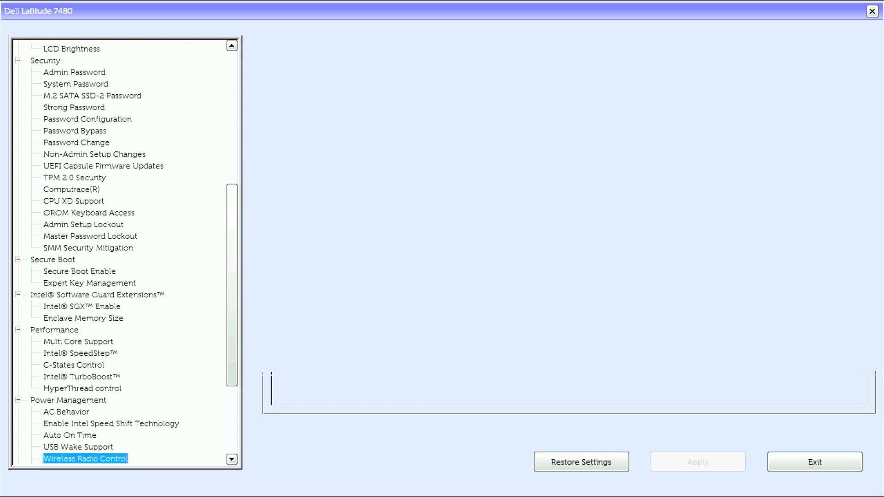
# Review Advanced and Primary Battery Charge Configuration pages, moving into POST Behavior.
pyautogui.click(83, 472)
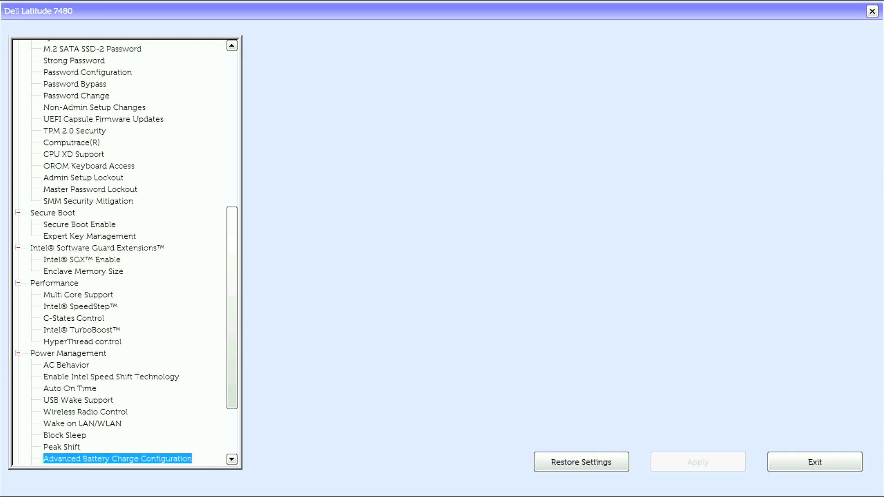
pyautogui.click(118, 458)
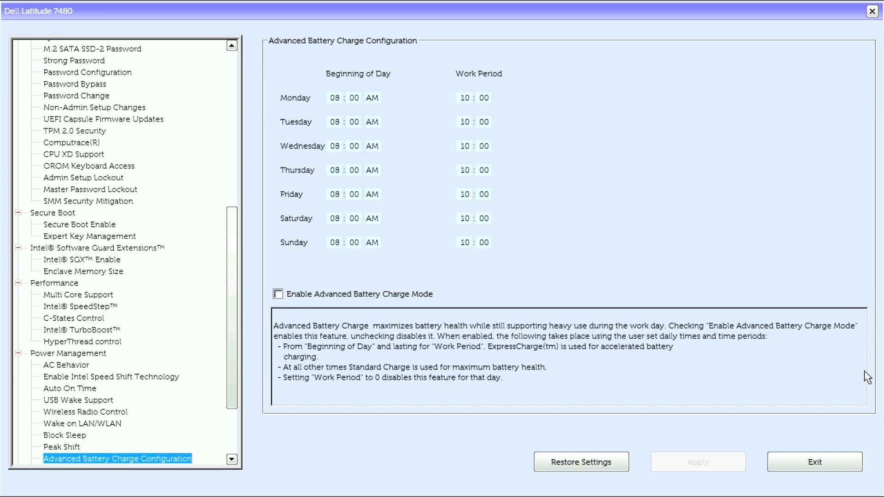
pyautogui.click(111, 459)
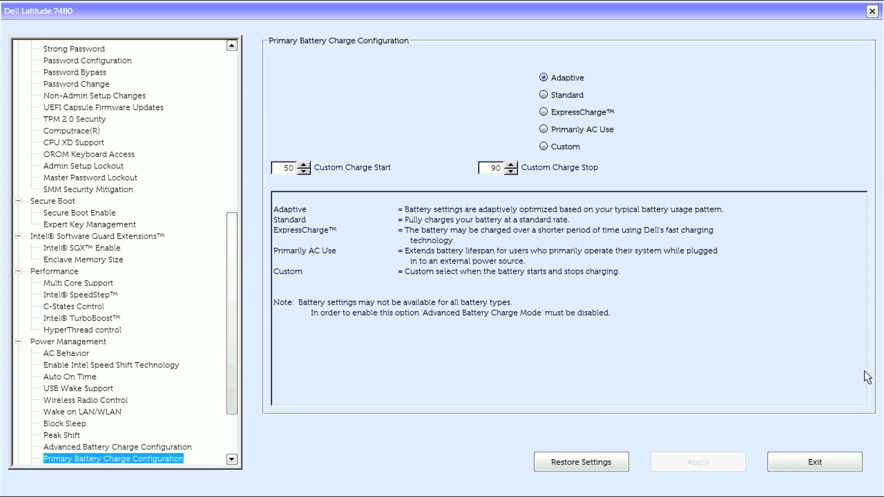
pyautogui.click(89, 460)
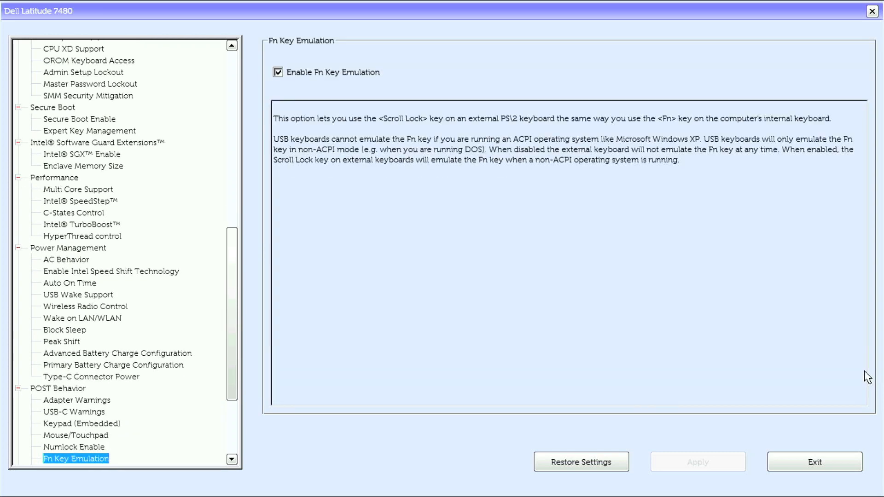
# Review Extend BIOS POST Time and move on to the Manageability entries.
pyautogui.click(69, 459)
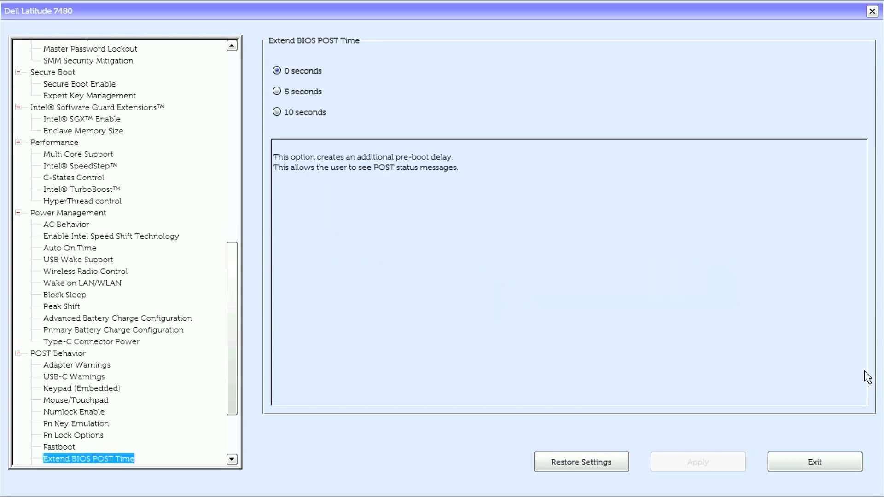
pyautogui.click(60, 461)
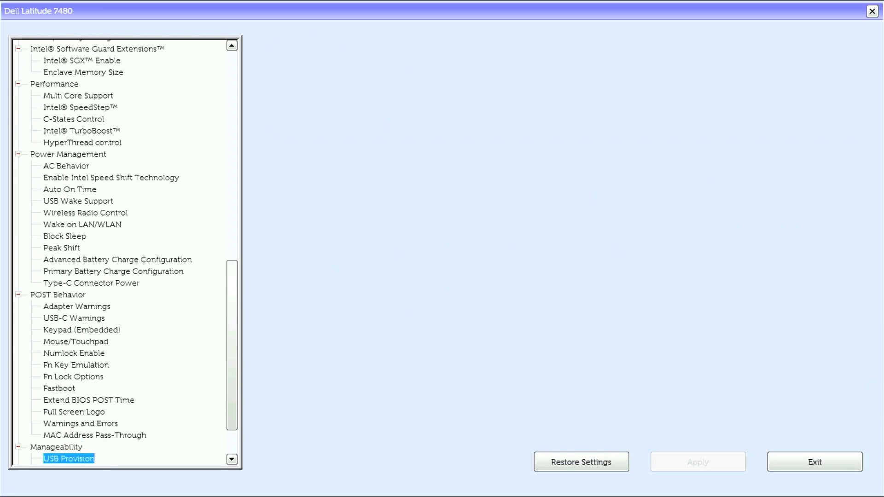
# Pass through Virtualization, Wireless and Maintenance to Data Wipe, then expand System Logs.
pyautogui.click(69, 460)
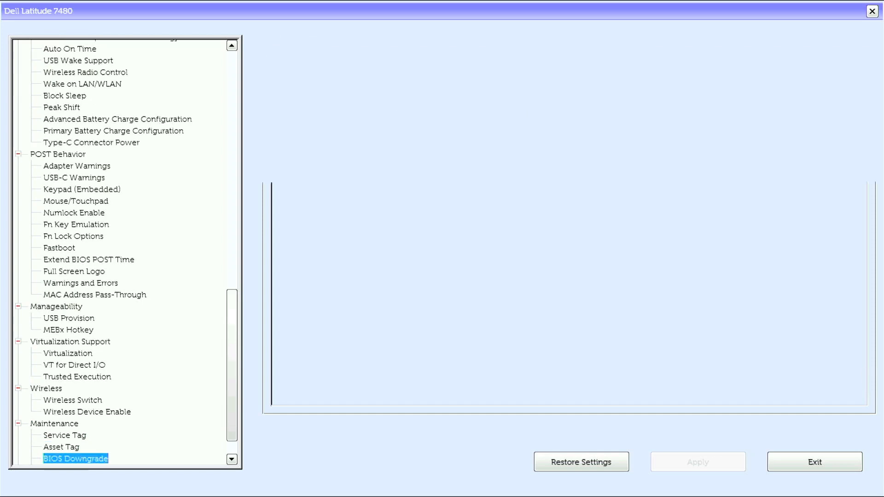
pyautogui.click(55, 460)
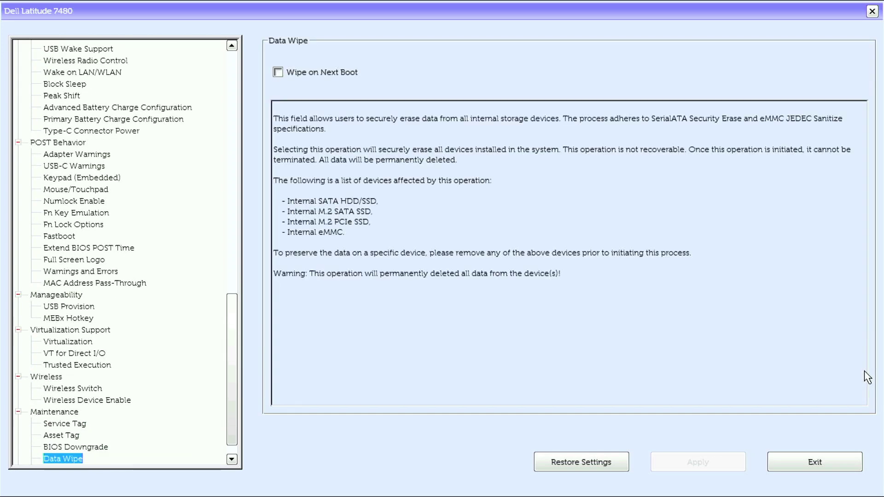
pyautogui.click(60, 470)
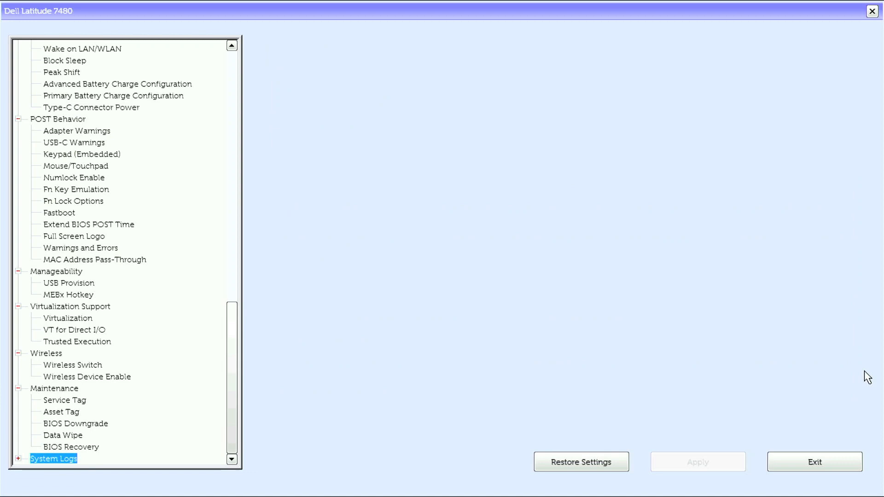
pyautogui.click(18, 474)
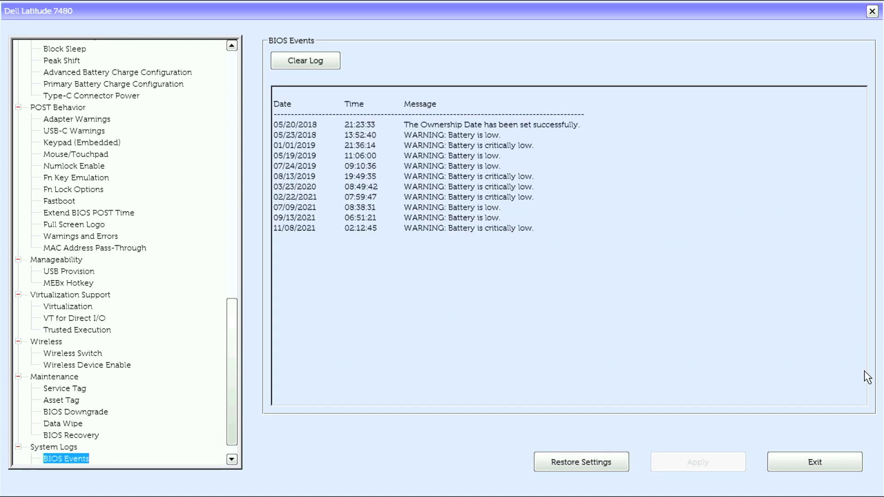
pyautogui.click(57, 449)
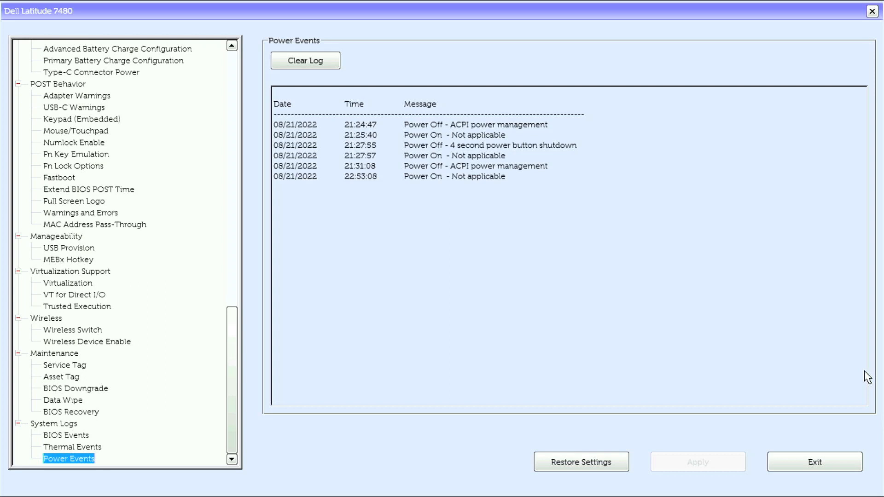